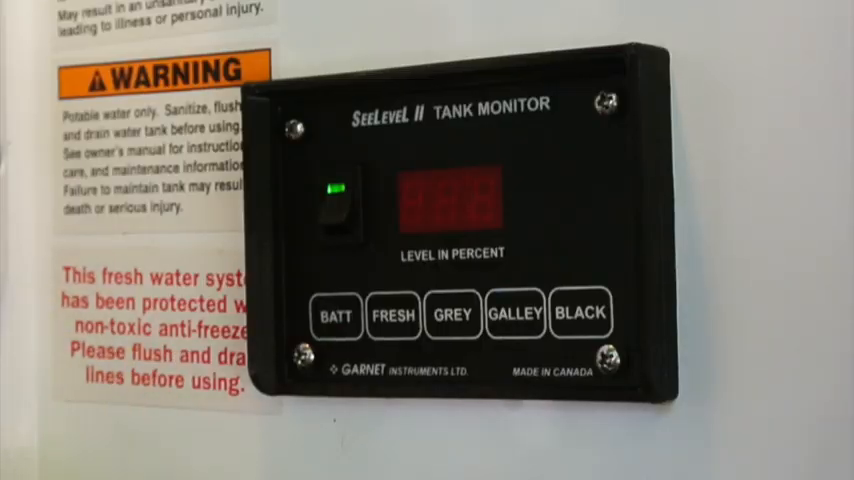
click(392, 314)
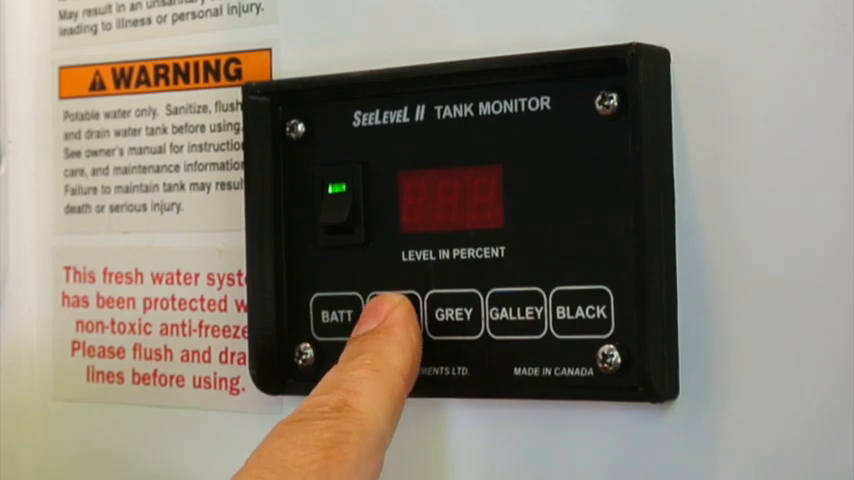
click(454, 314)
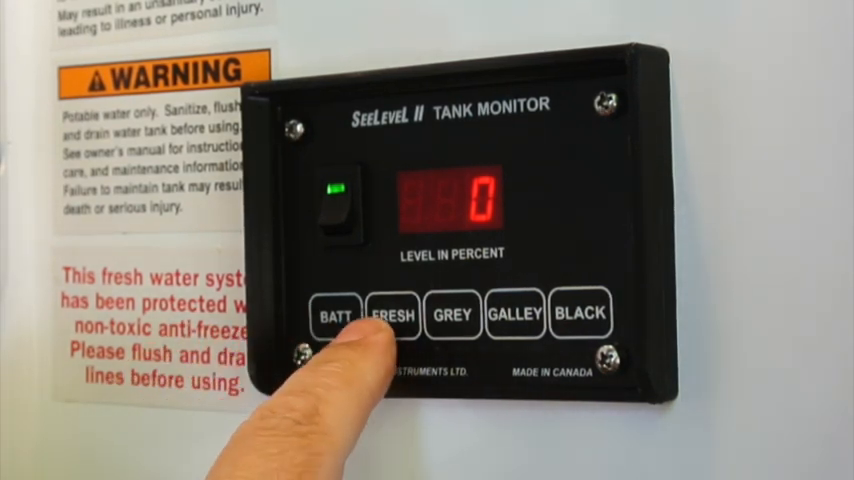
click(335, 315)
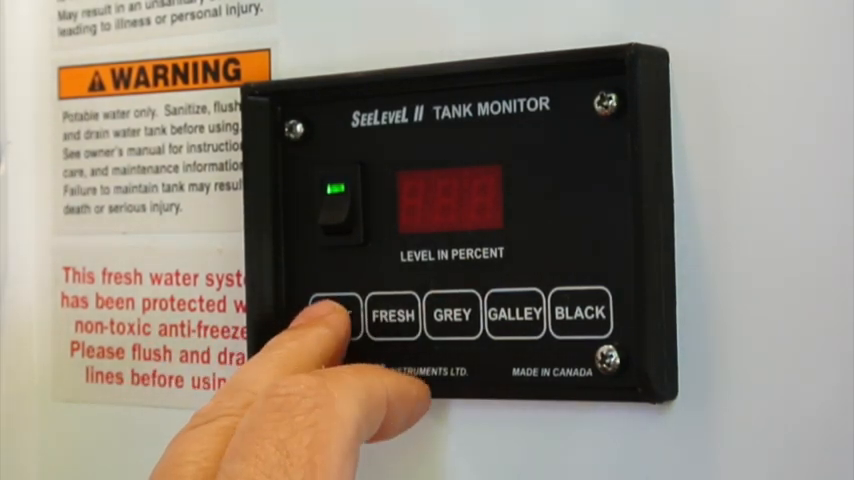
click(580, 313)
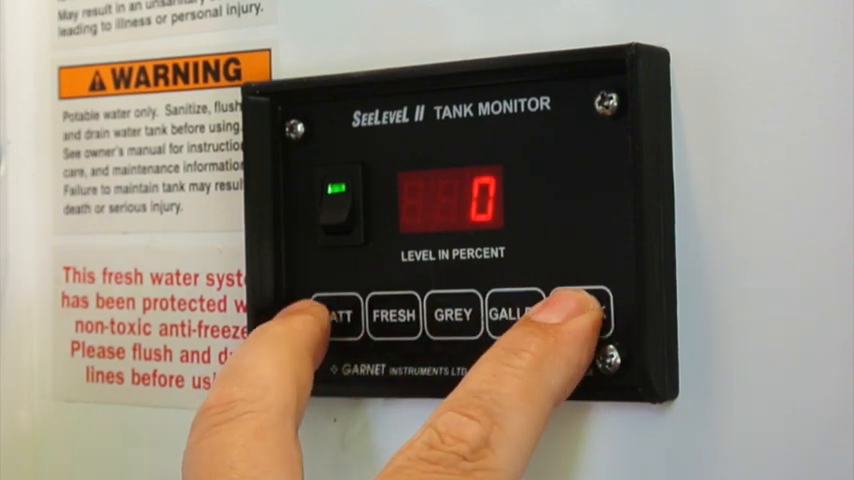